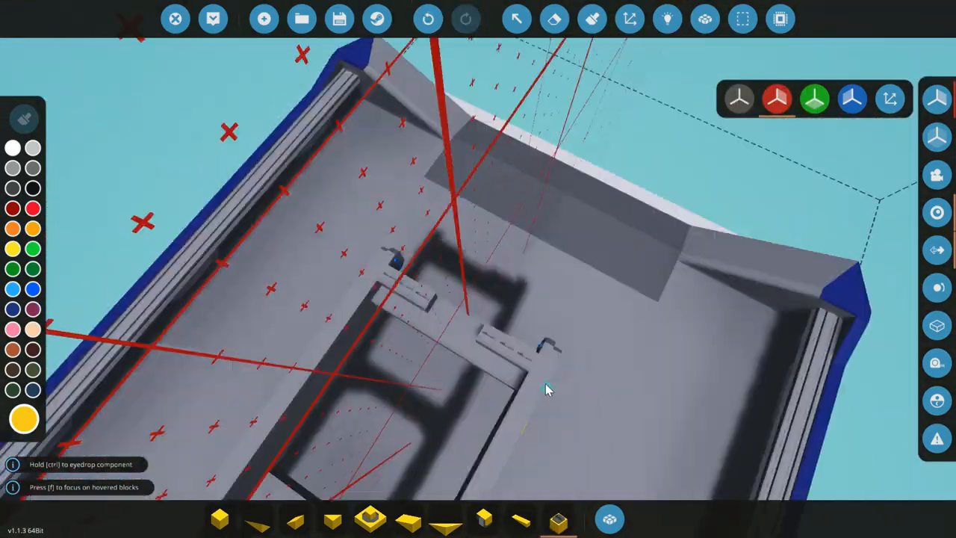
Step: Place a block on the hull's interior framing
left_click(666, 19)
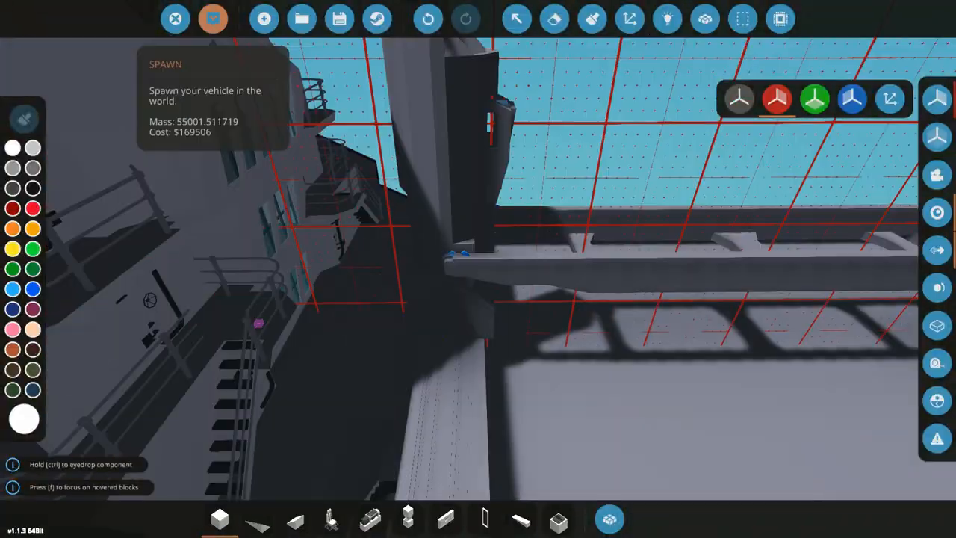
Step: Hover Spawn to check the ship's mass and cost after adding the walkways
left_click(212, 19)
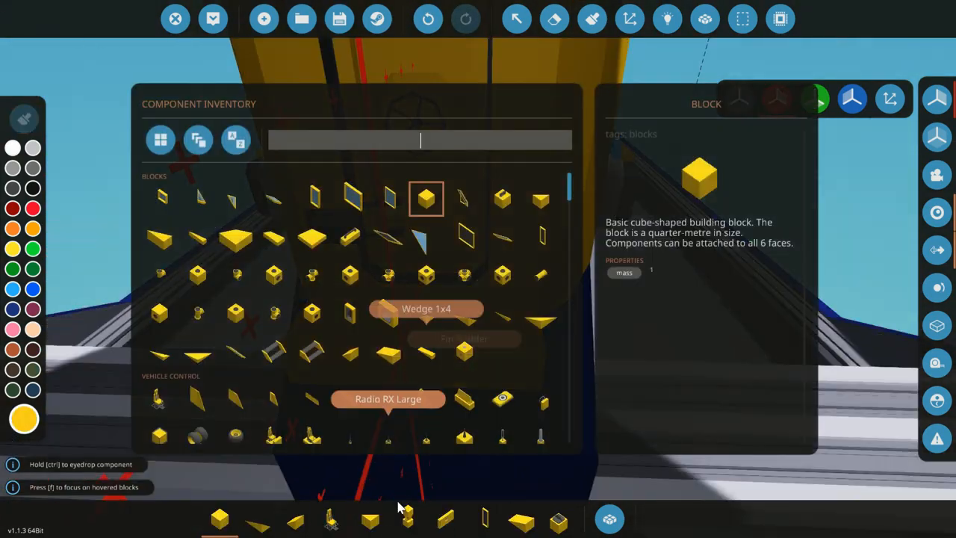
Step: Search the component inventory for 'rail' to find the railing parts
type("rail")
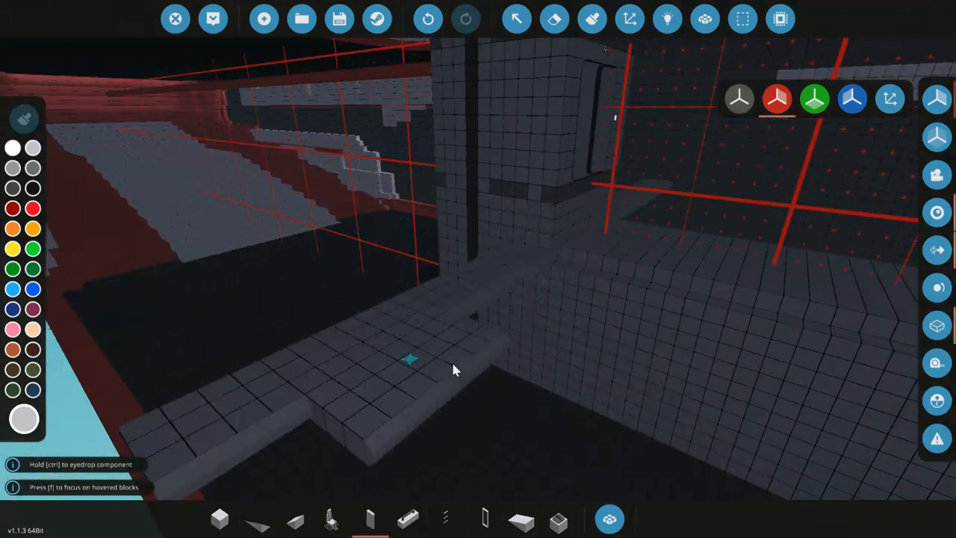
Step: Lay rows of floor blocks across the bridge floor and fill the step area
left_click_drag(456, 369, 568, 269)
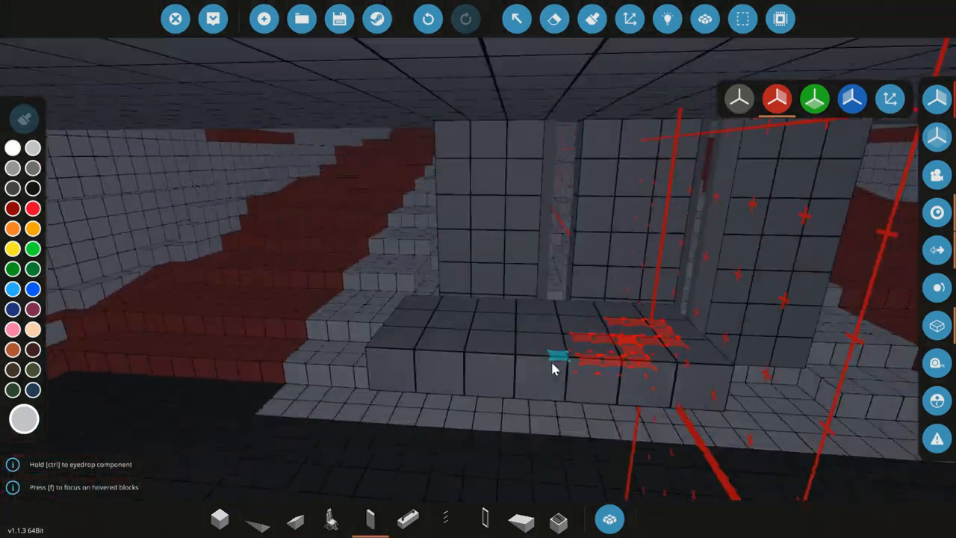
left_click_drag(552, 369, 508, 265)
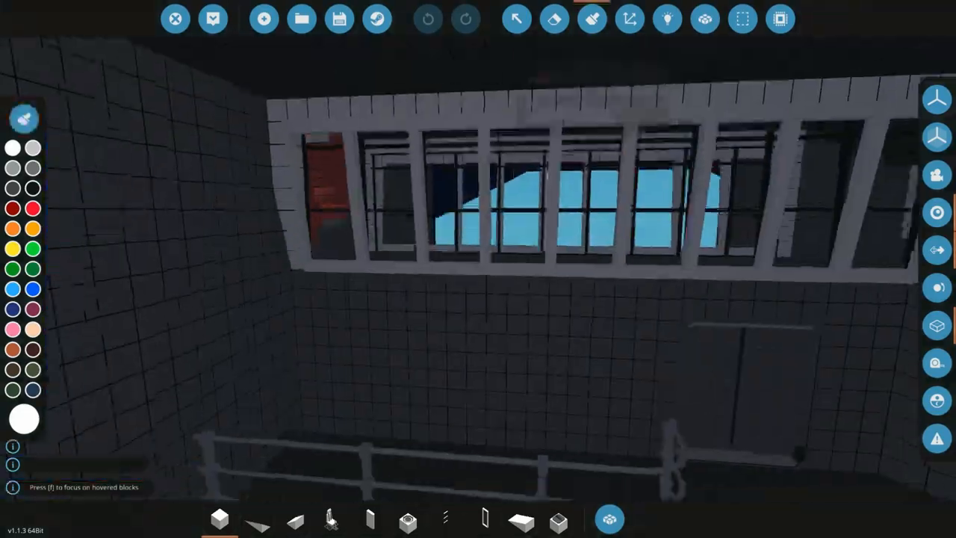
Step: Redo the last block placement and check the new mass via Spawn
left_click(466, 19)
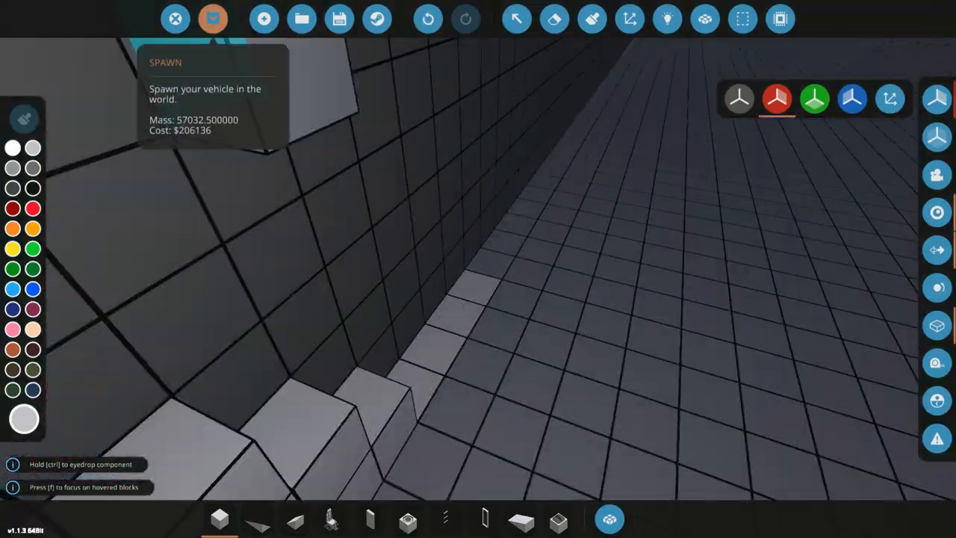
left_click(213, 19)
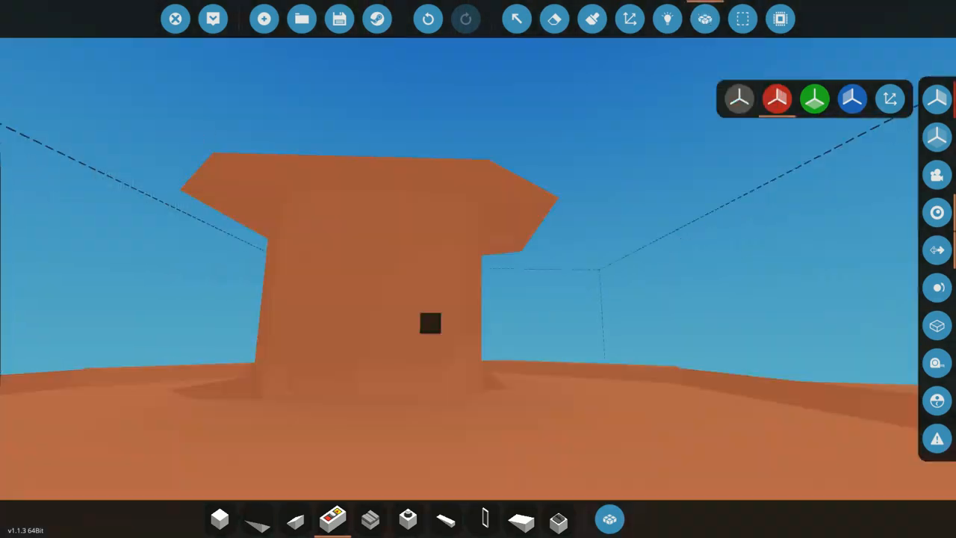
Step: Pick the Erase tool to remove the unwanted blocks inside the shaft
left_click(407, 518)
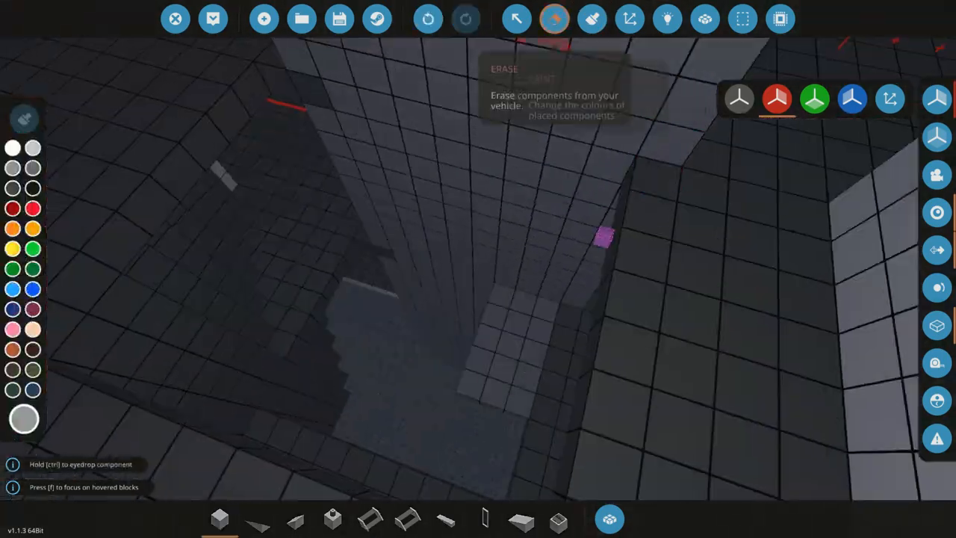
left_click(554, 18)
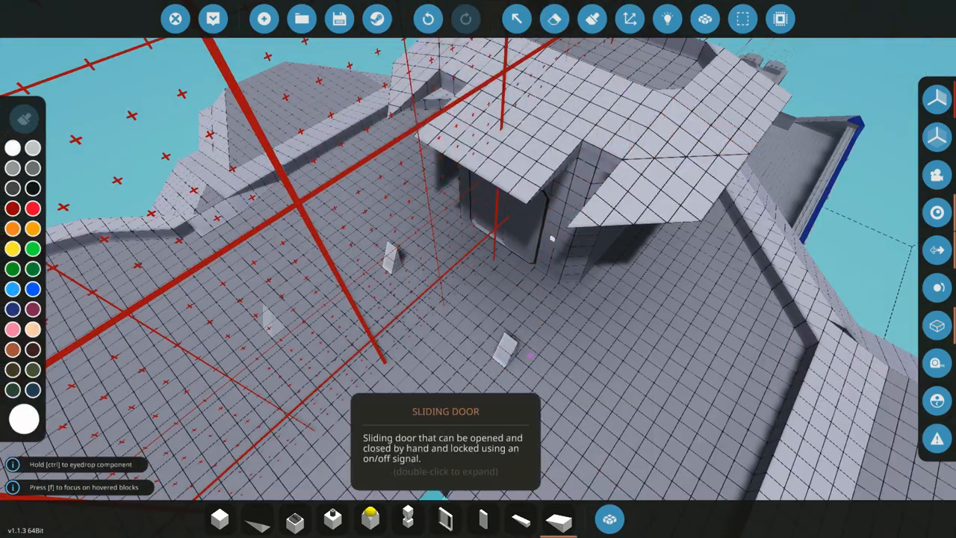
Step: Place a sliding door in the deckhouse at the crane frame's base
left_click(555, 19)
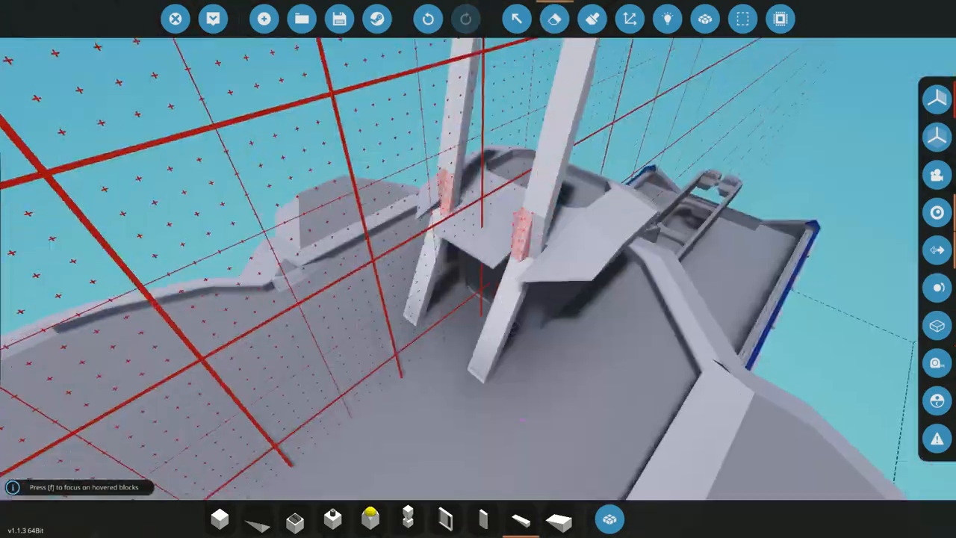
left_click(592, 19)
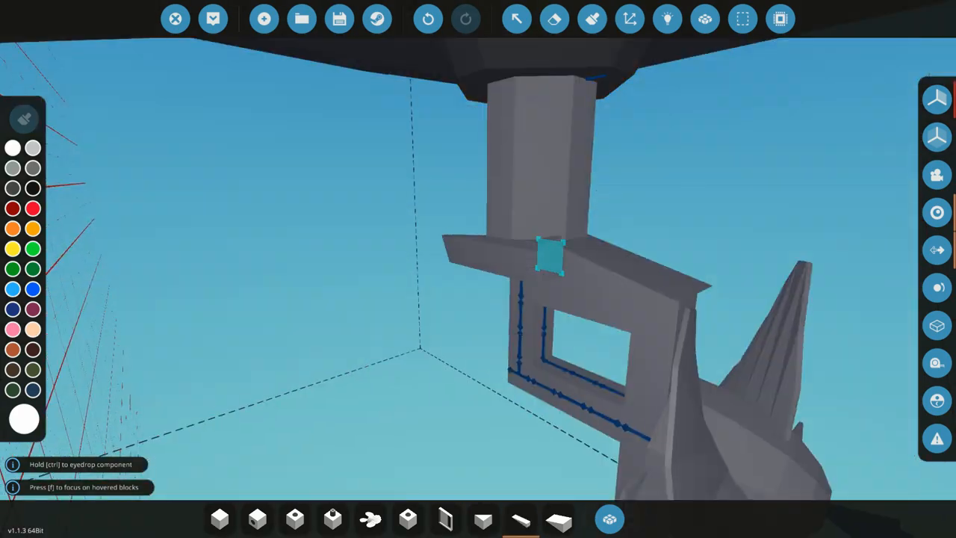
mouse_move(428, 18)
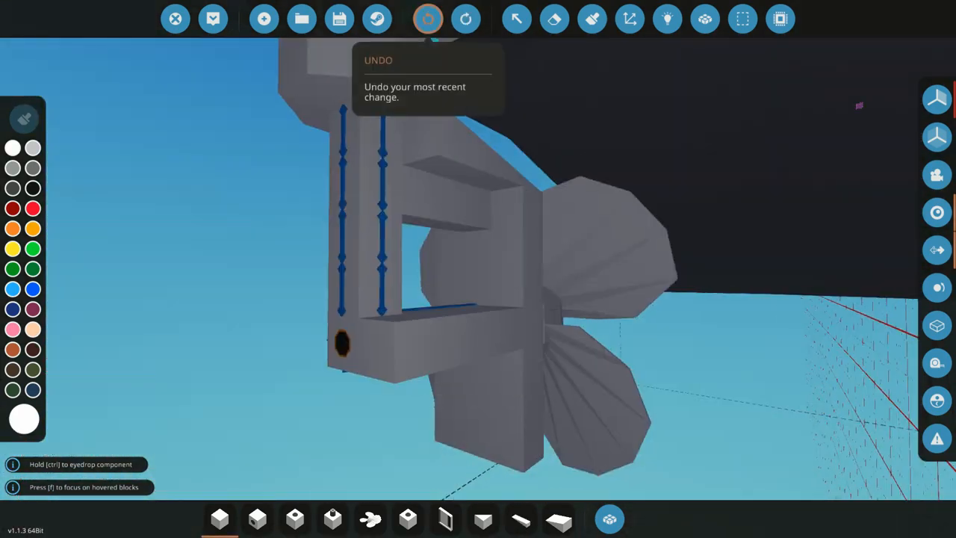
Step: Undo the last mistaken placement on the thruster pod
left_click(428, 19)
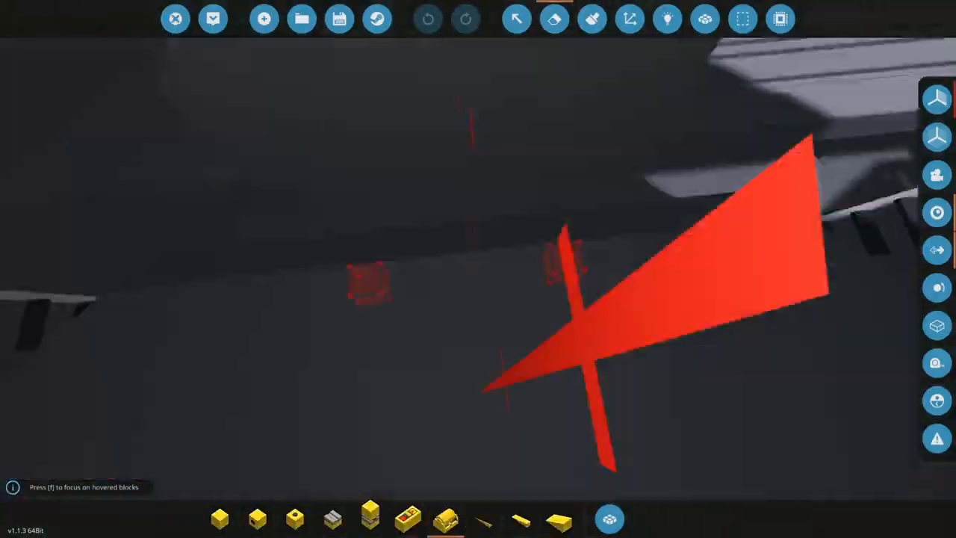
Step: Place two blocks inside the dark interior bay of the hull
left_click(592, 19)
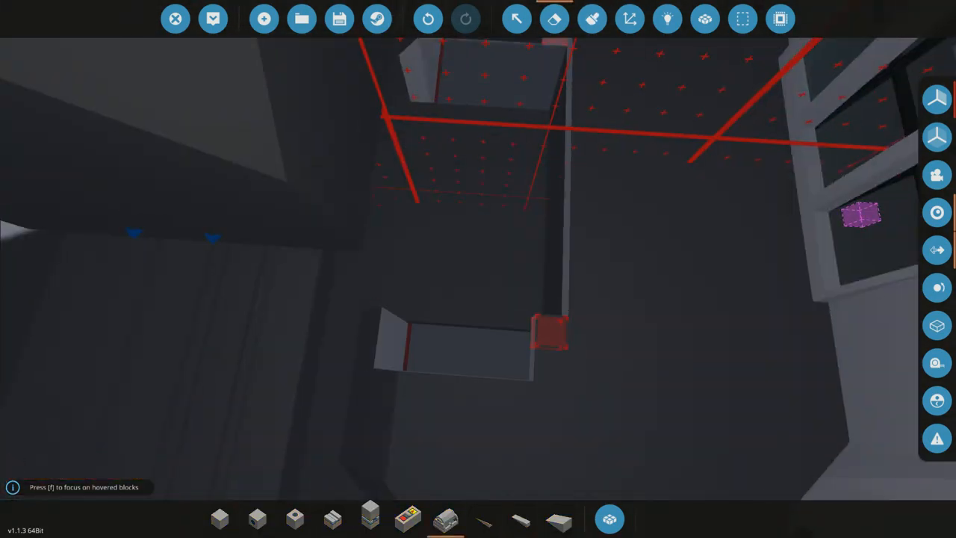
left_click(591, 18)
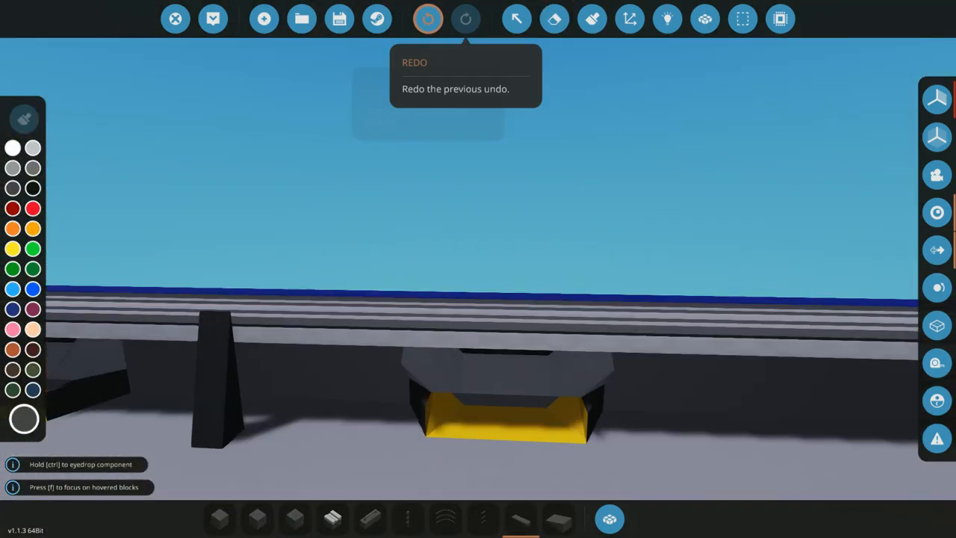
Step: Redo the undone change to restore the yellow-trimmed mount
left_click(466, 18)
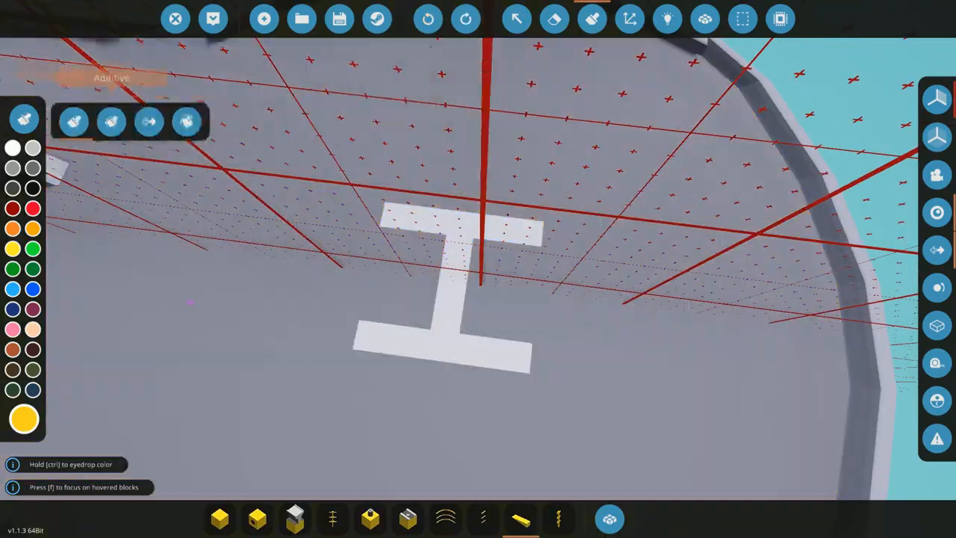
Step: Bring up the vehicle save screen listing stored vehicles to save the ship
left_click(338, 18)
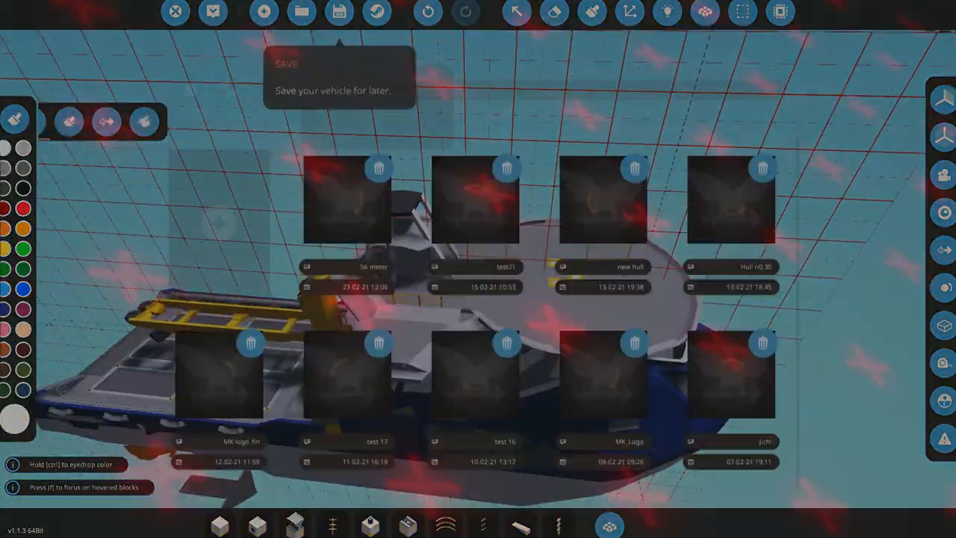